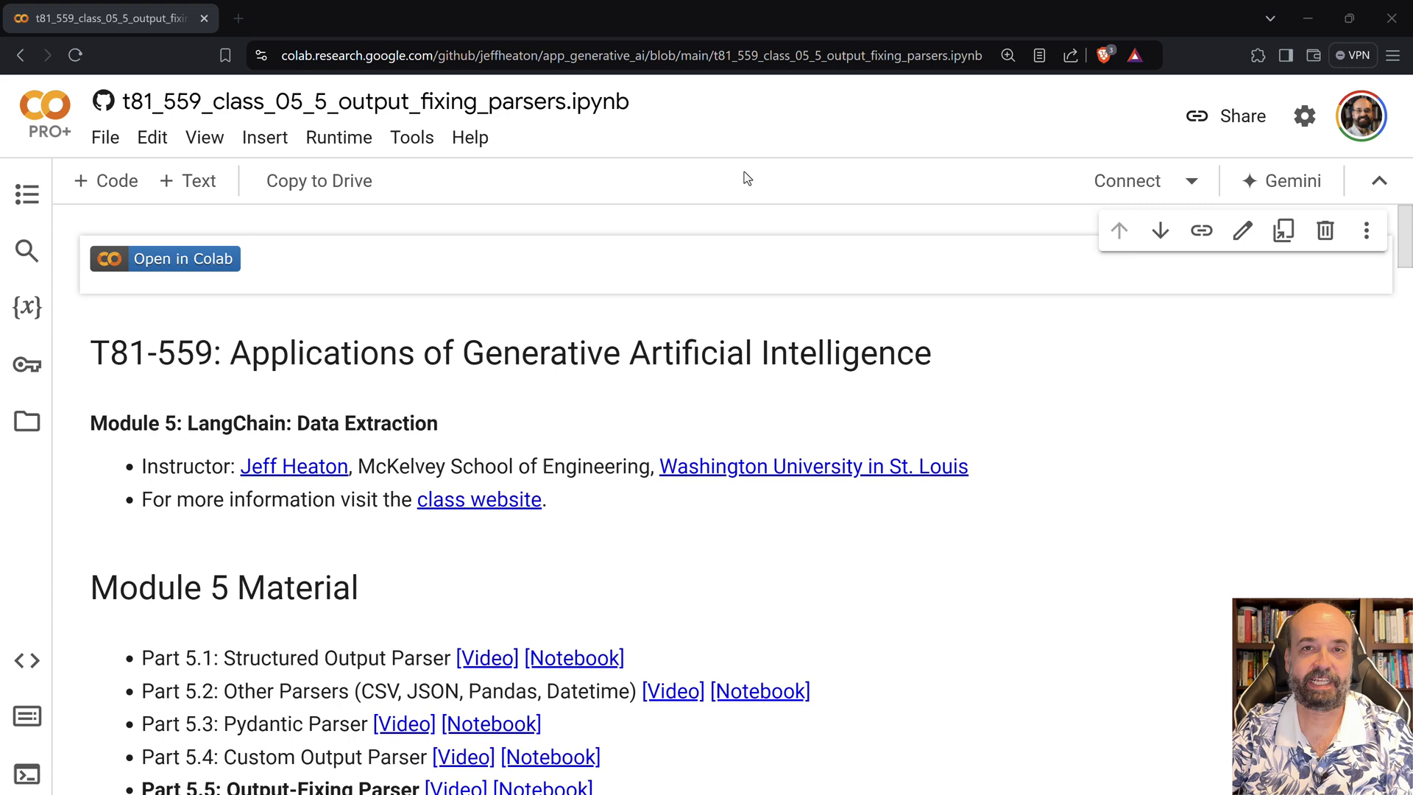
mouse_move(1030, 534)
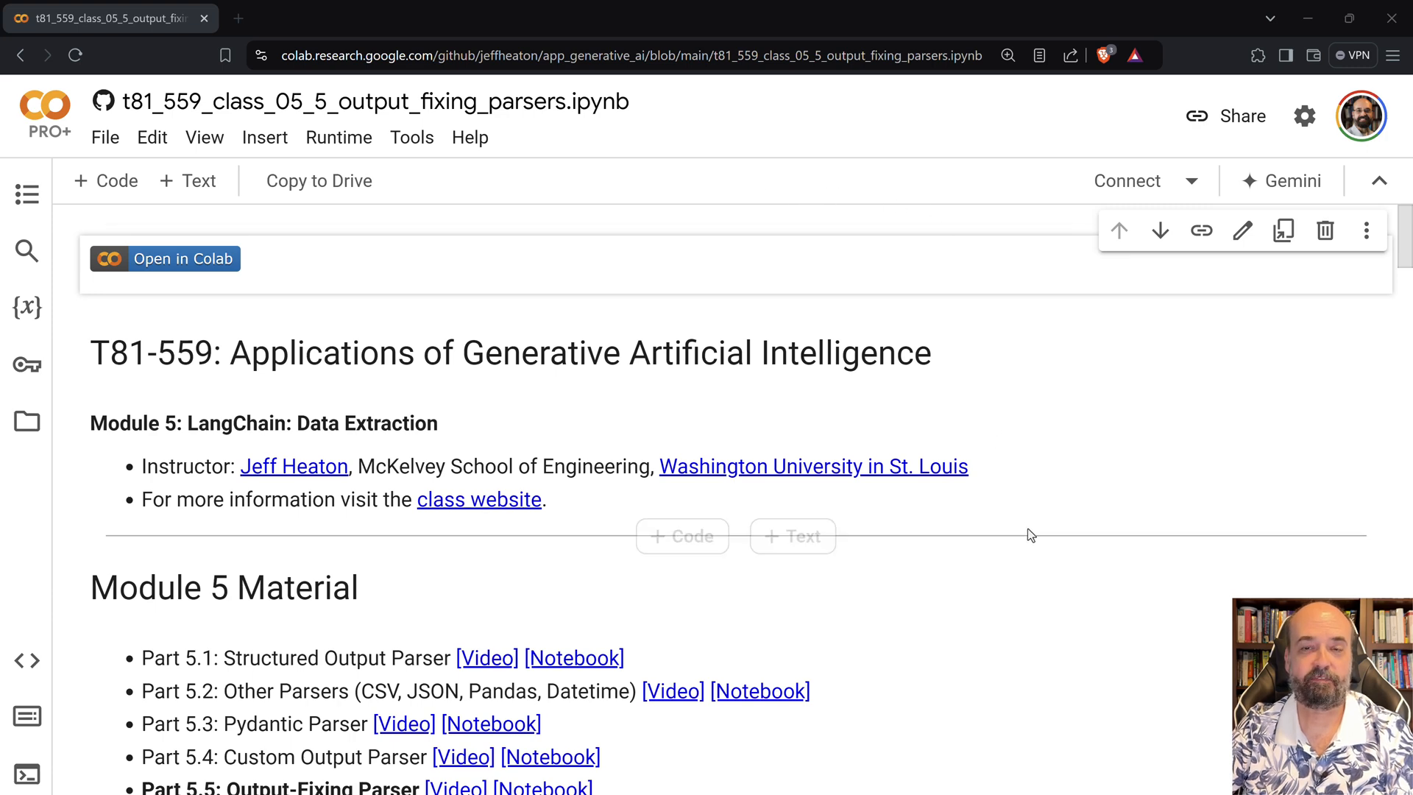
scroll(down, 3)
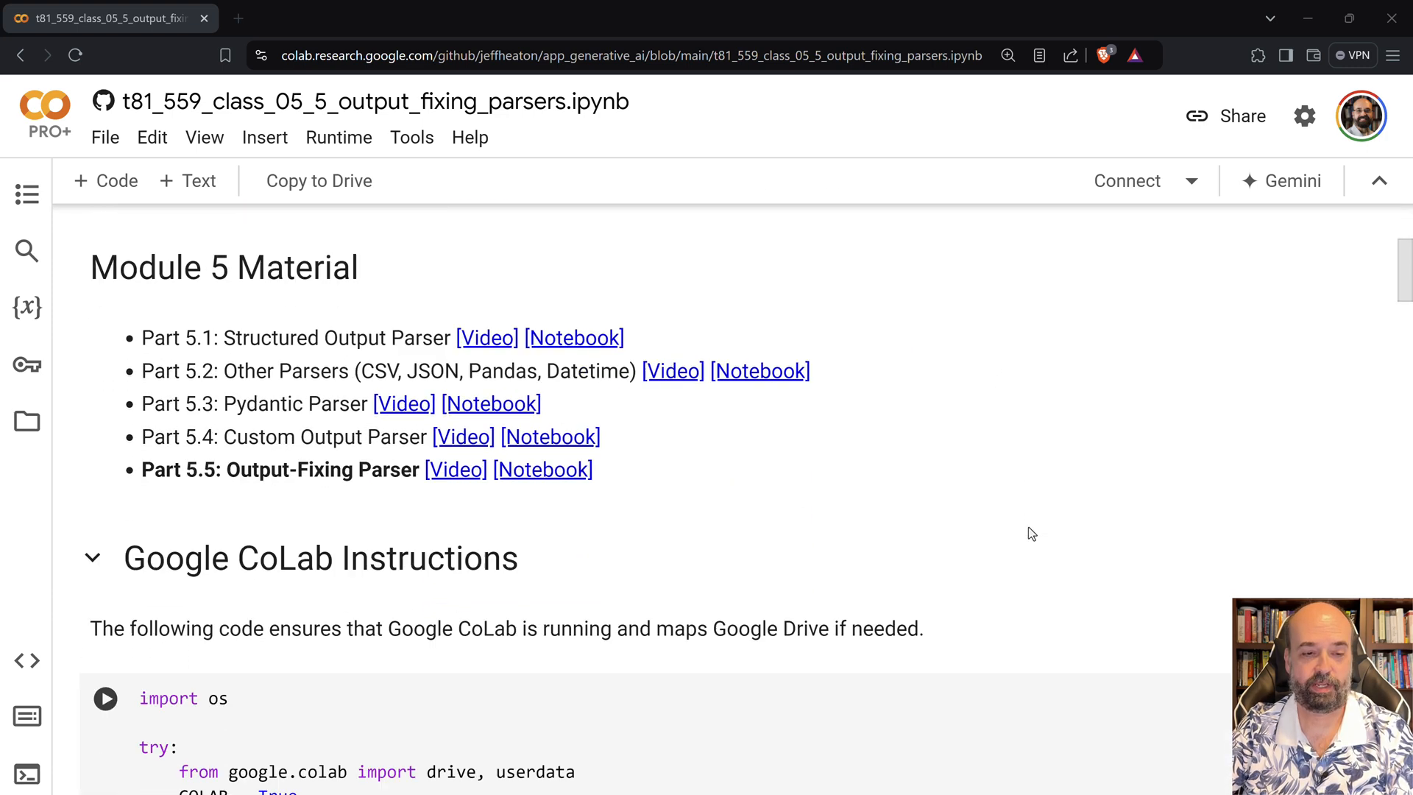
scroll(down, 3)
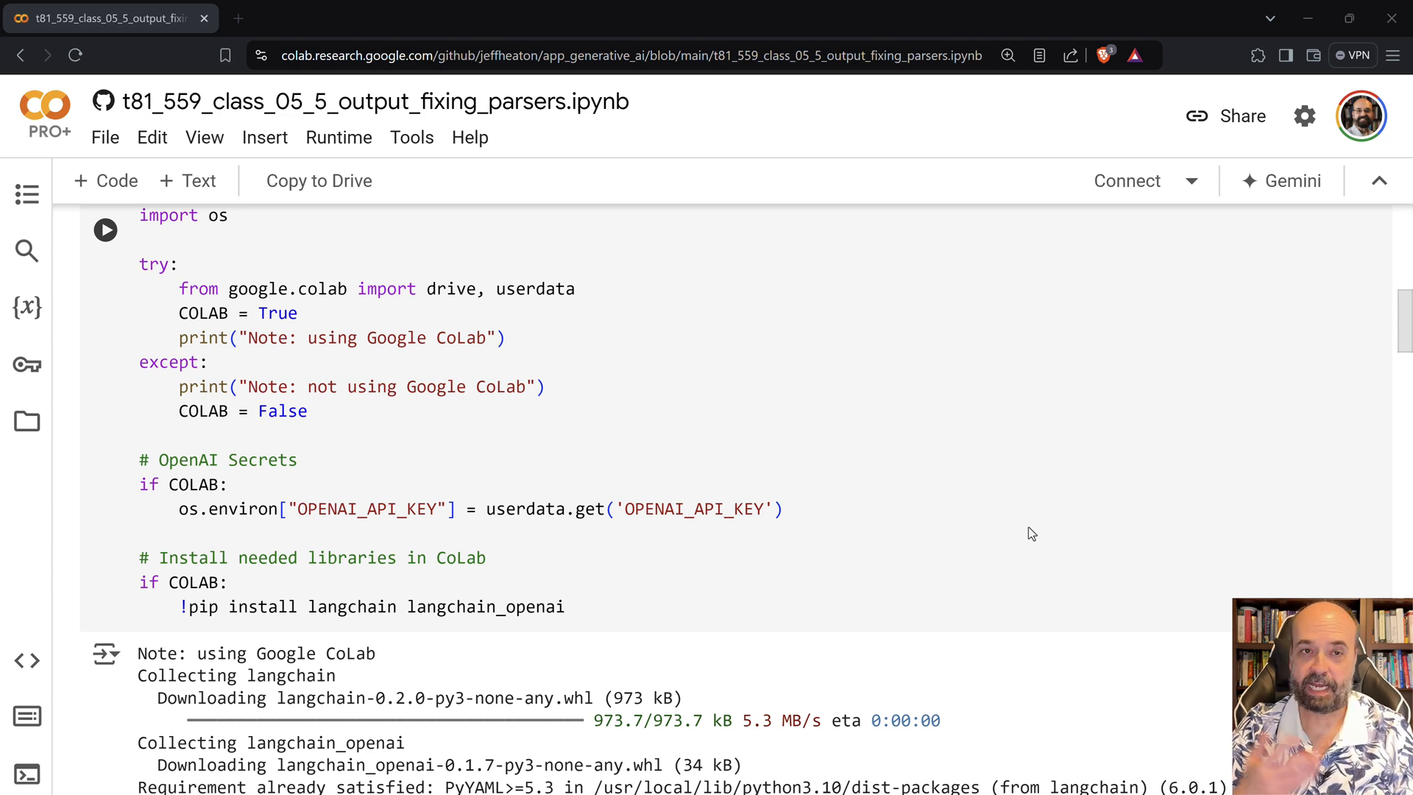
mouse_move(1121, 459)
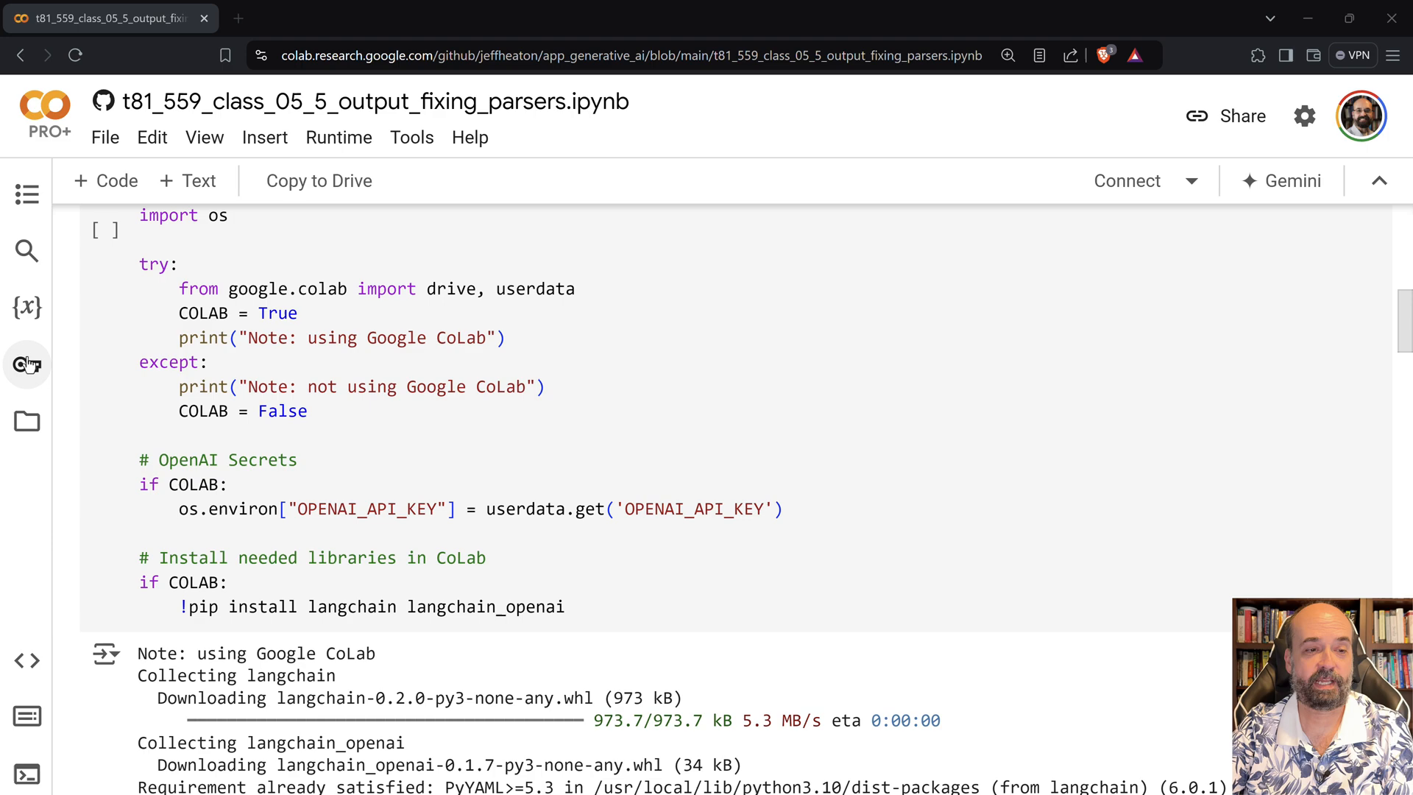
mouse_move(26, 365)
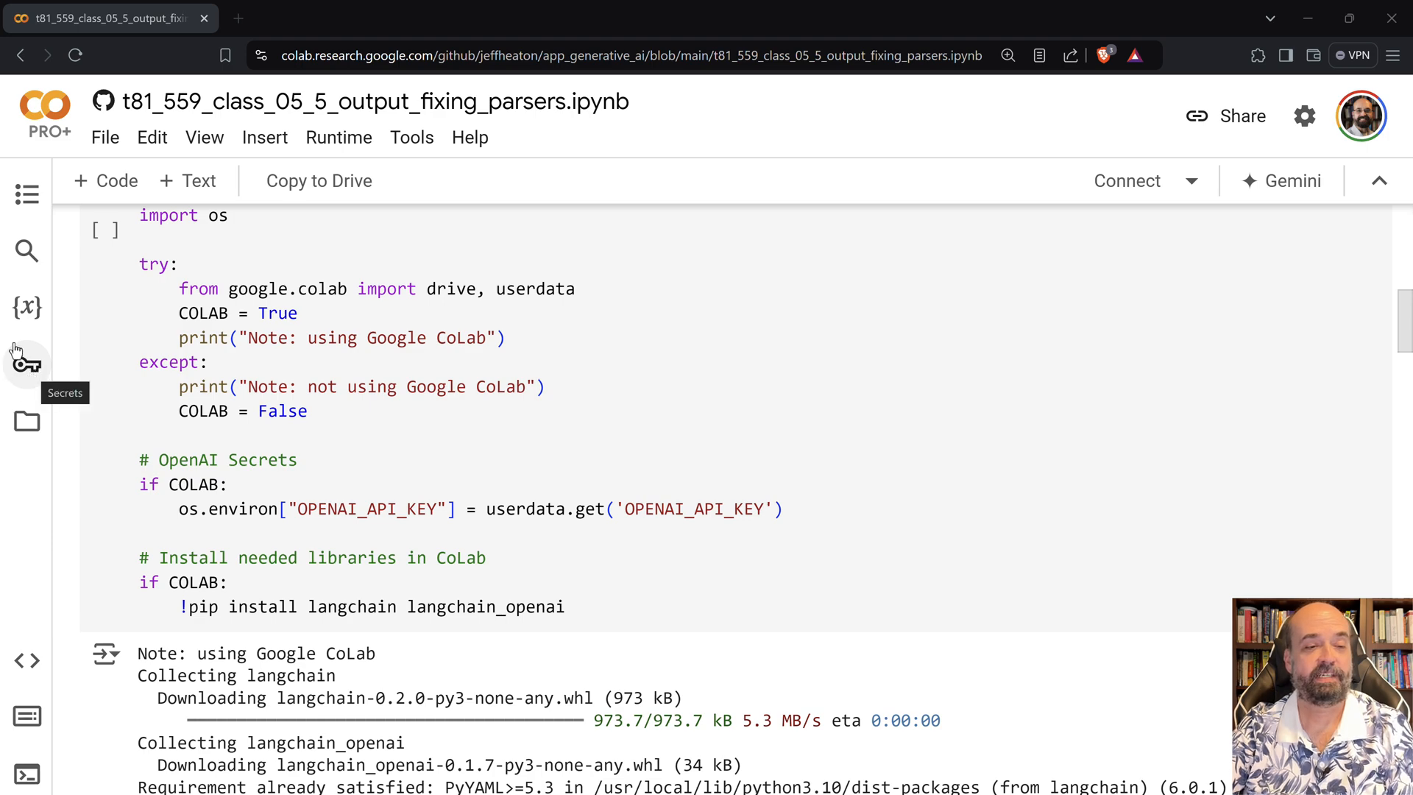
mouse_move(528, 550)
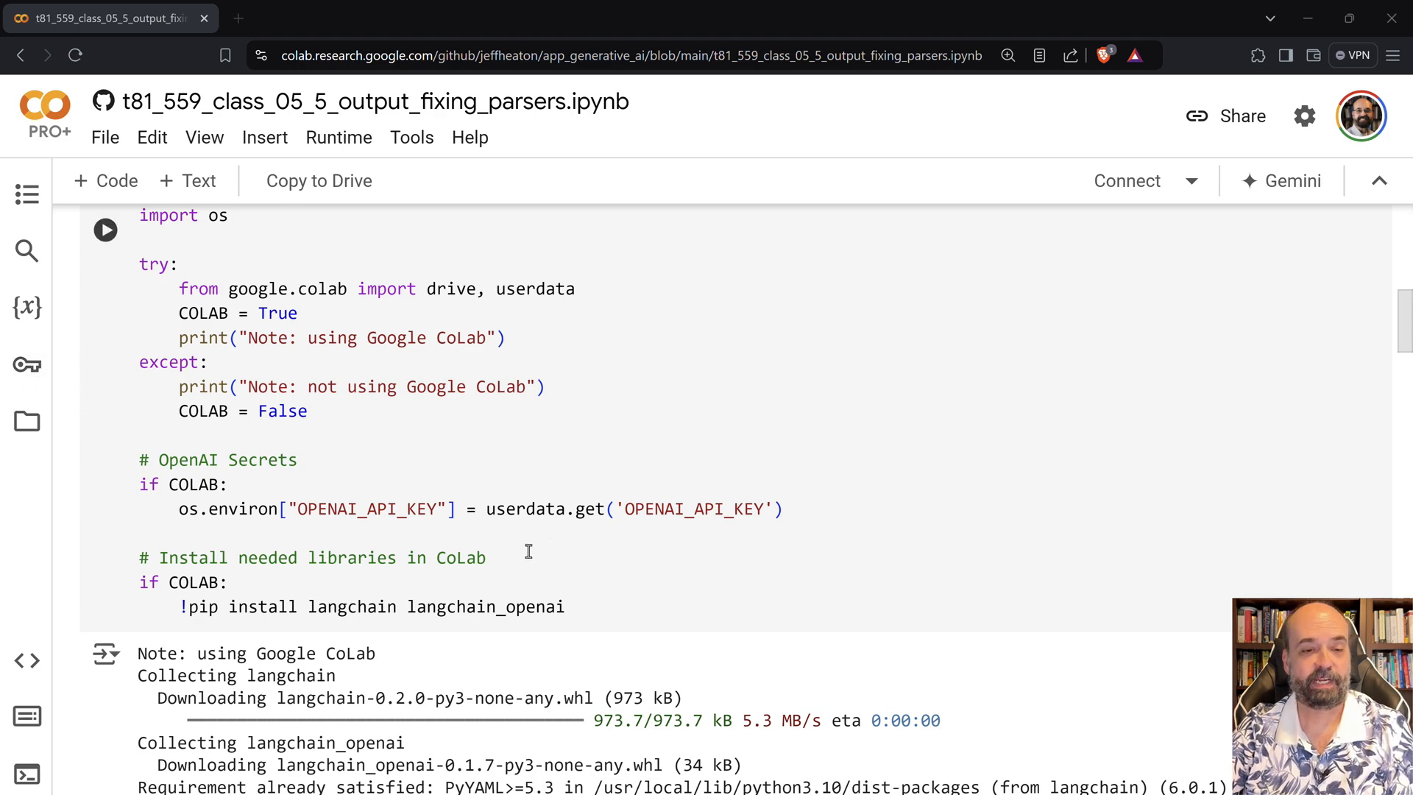
scroll(down, 3)
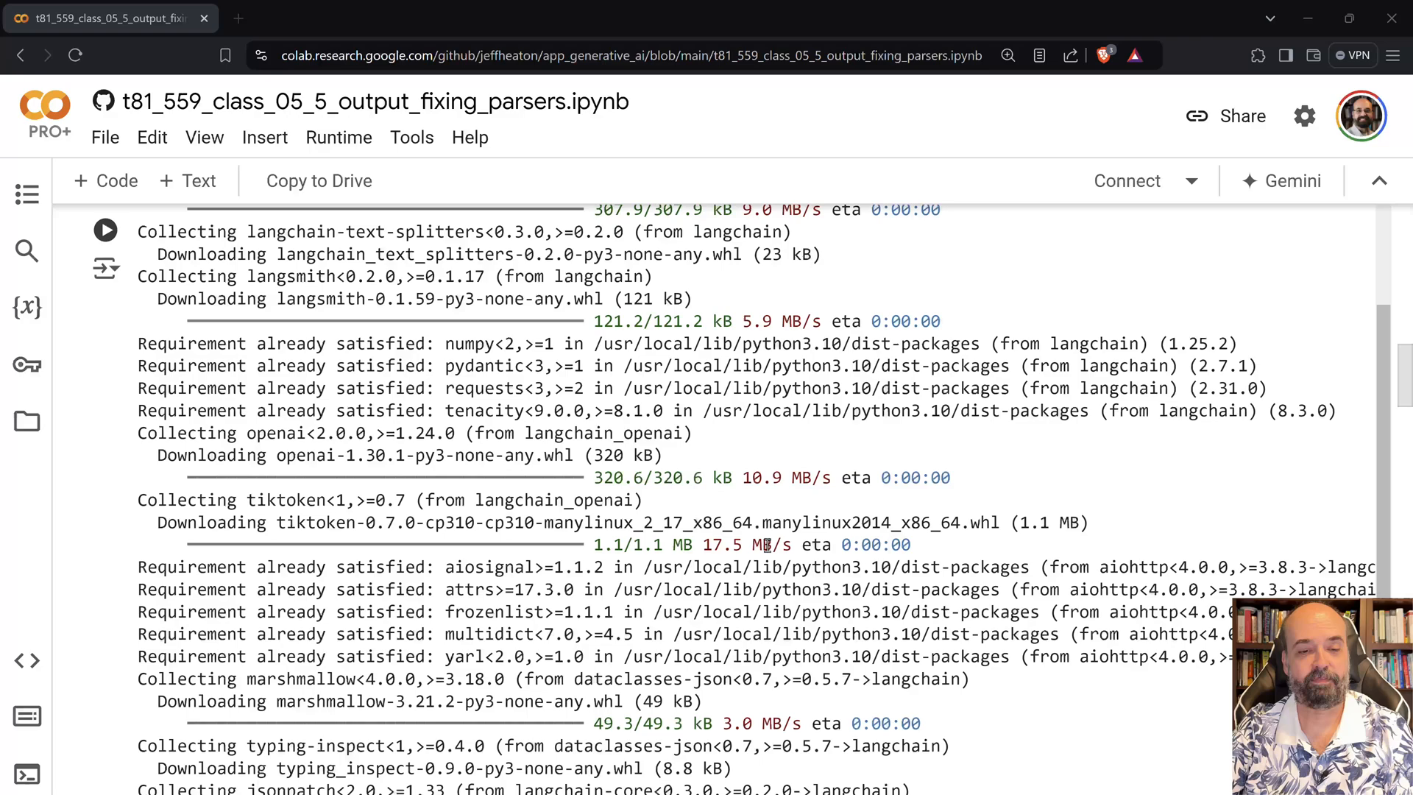
scroll(down, 3)
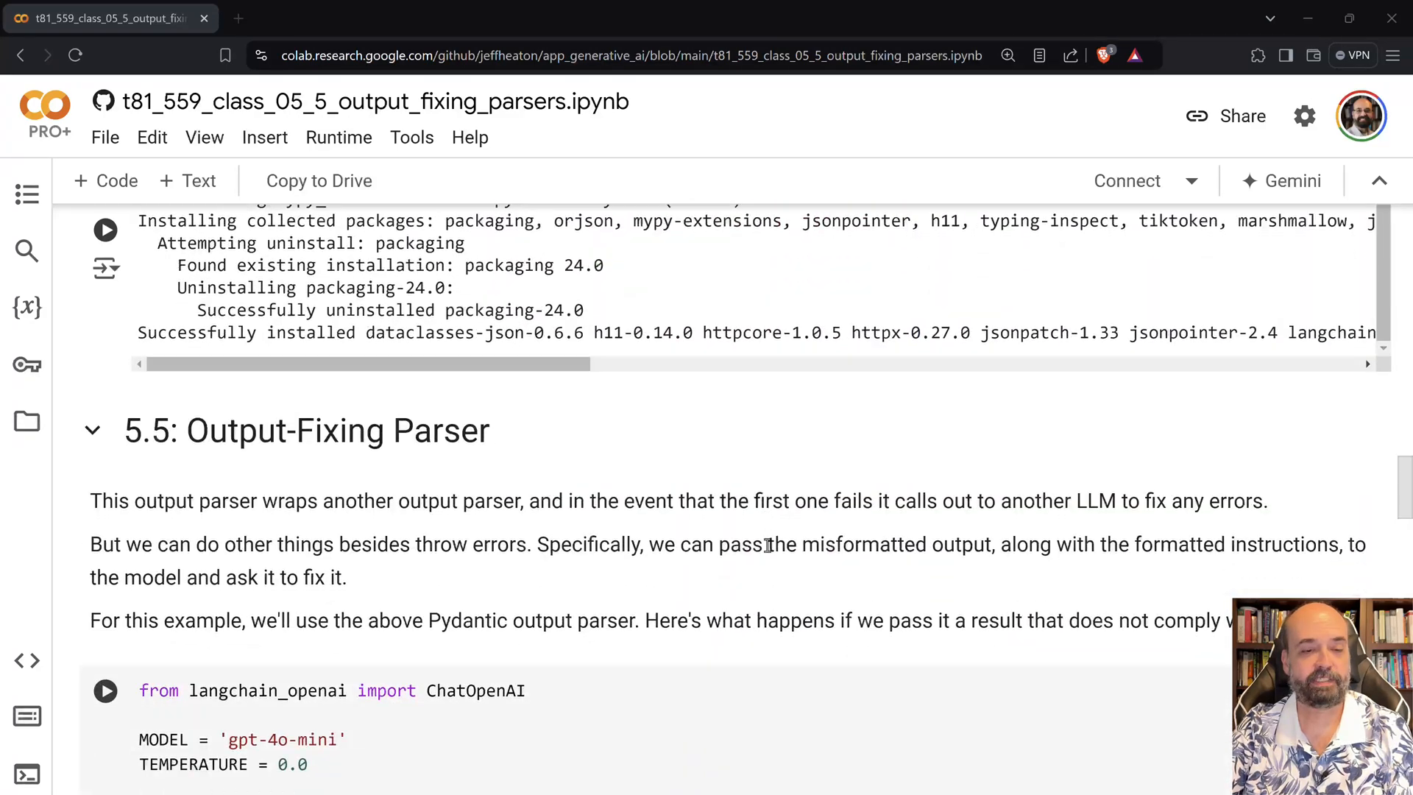
scroll(down, 3)
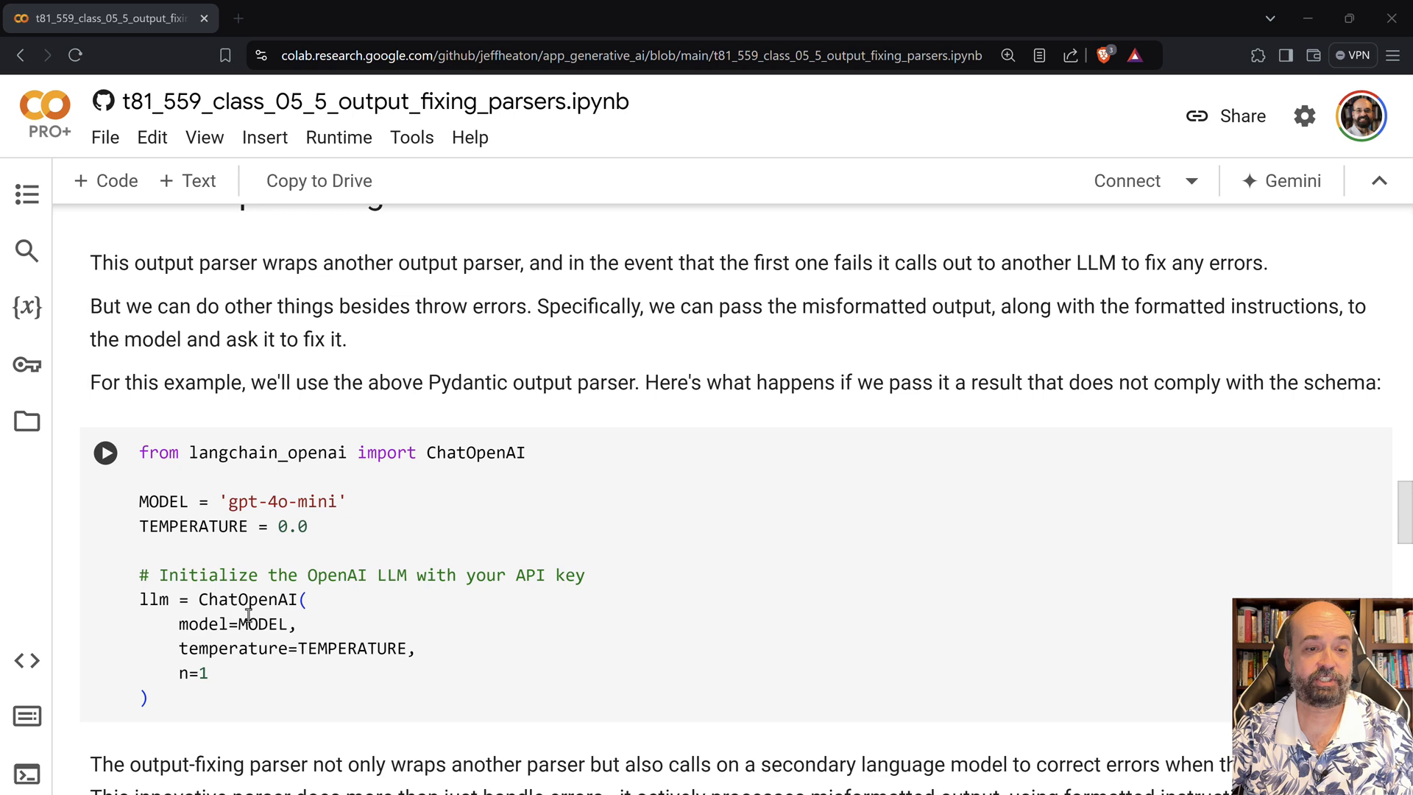
mouse_move(215, 464)
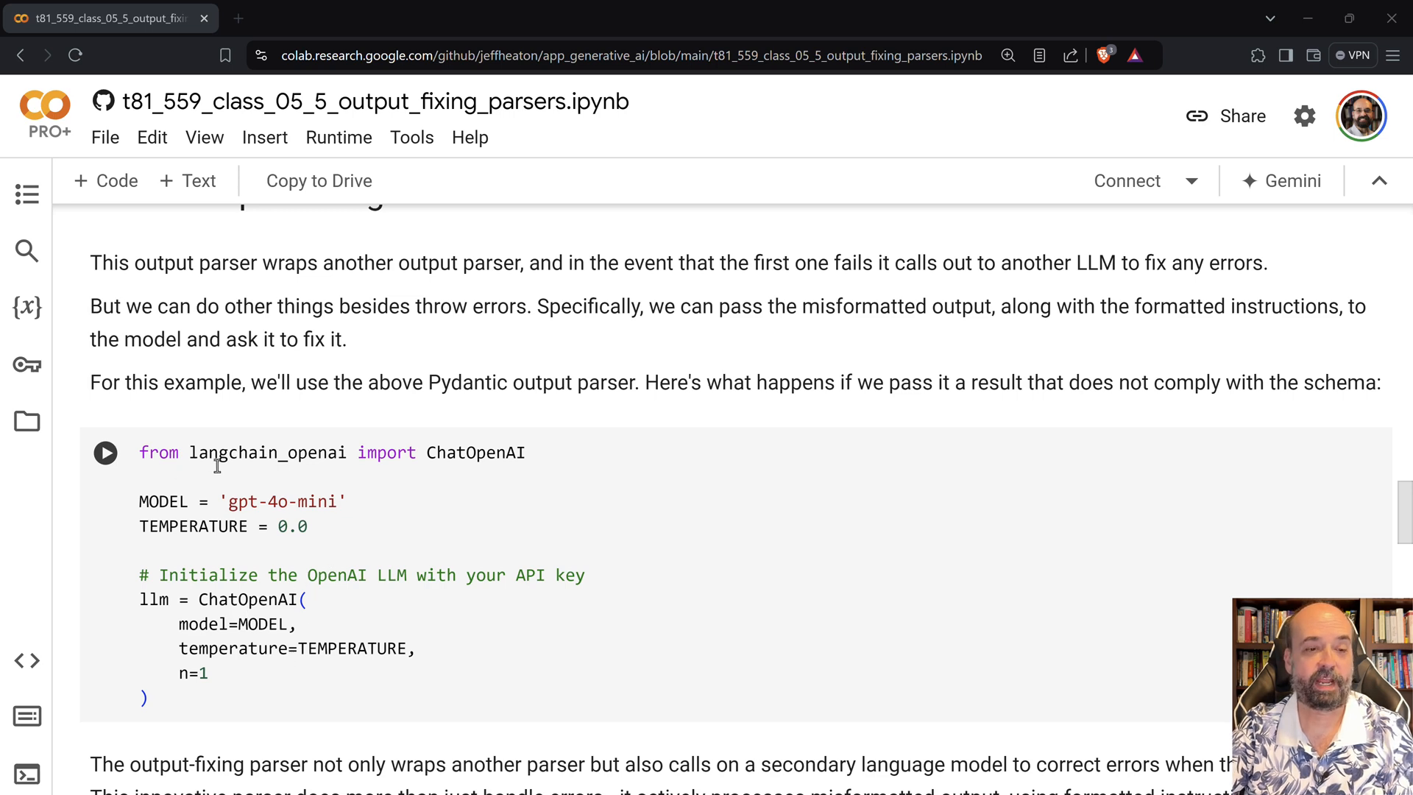
mouse_move(252, 543)
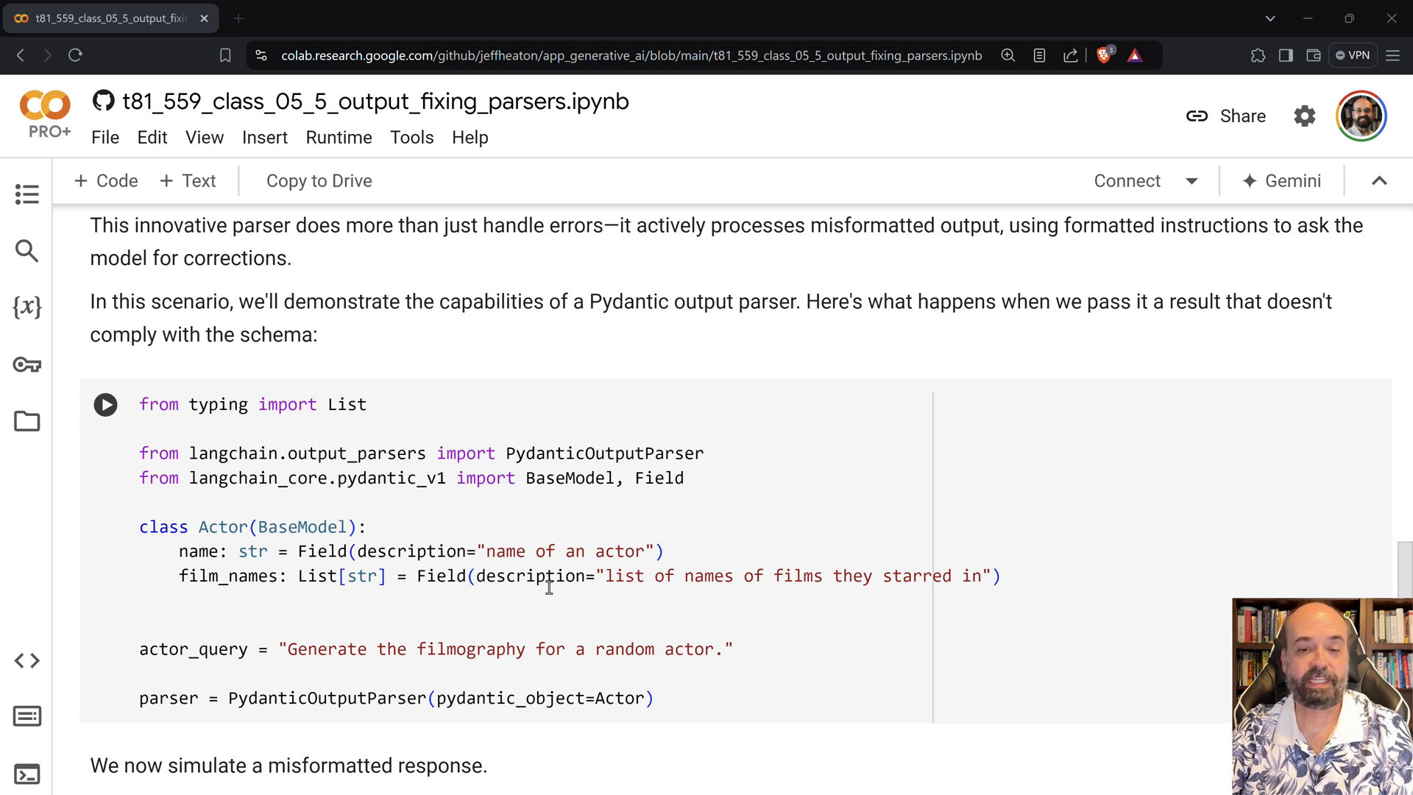
scroll(down, 3)
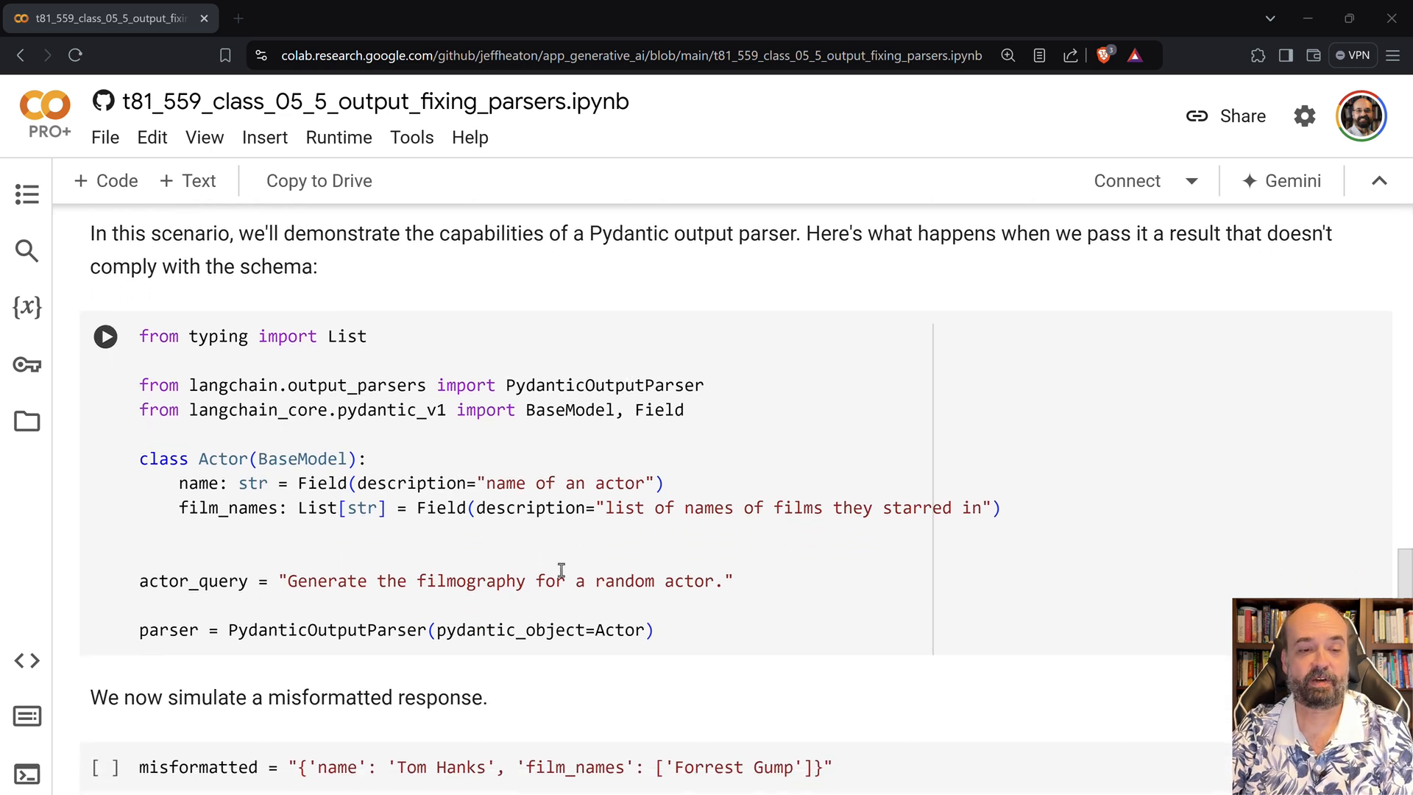
scroll(down, 3)
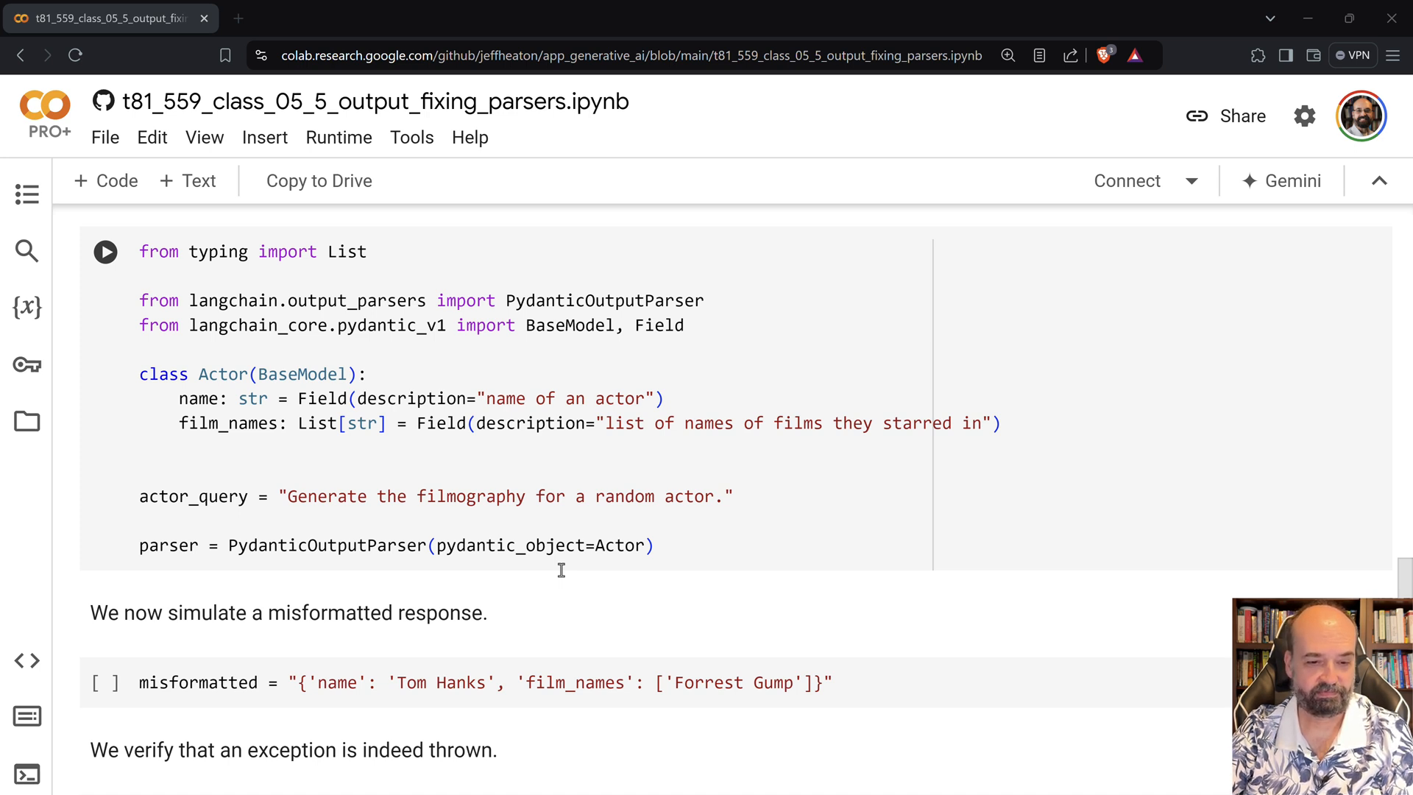
scroll(up, 3)
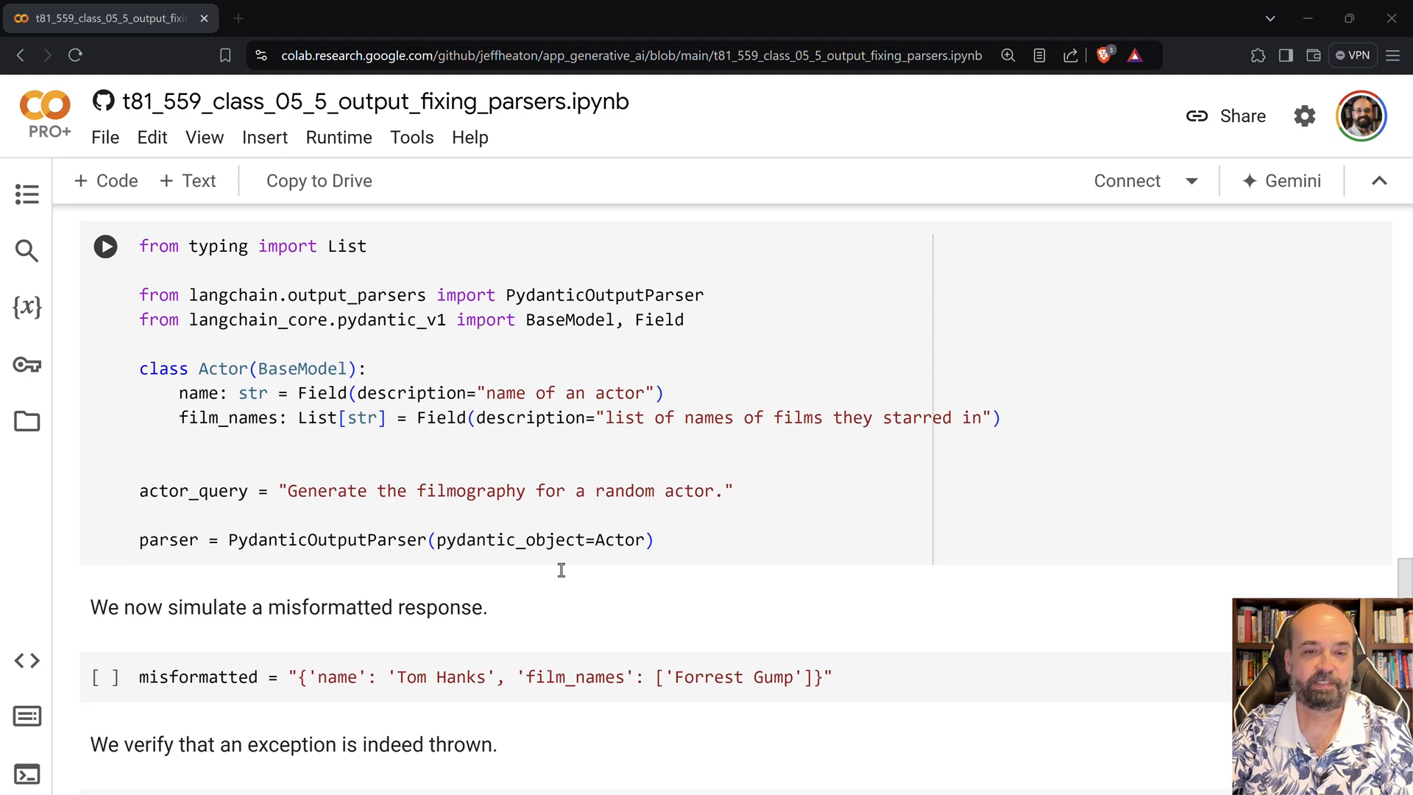
scroll(down, 3)
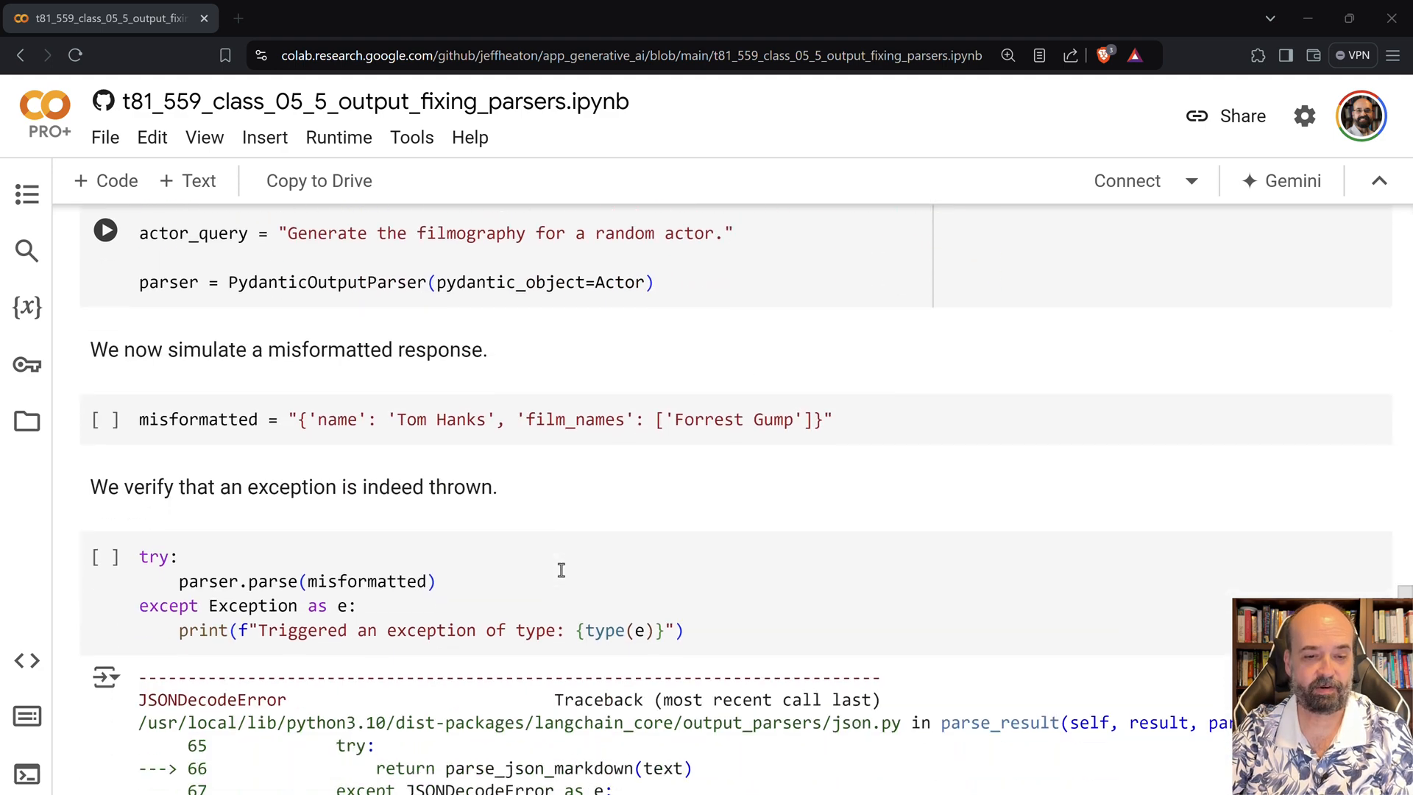
scroll(down, 3)
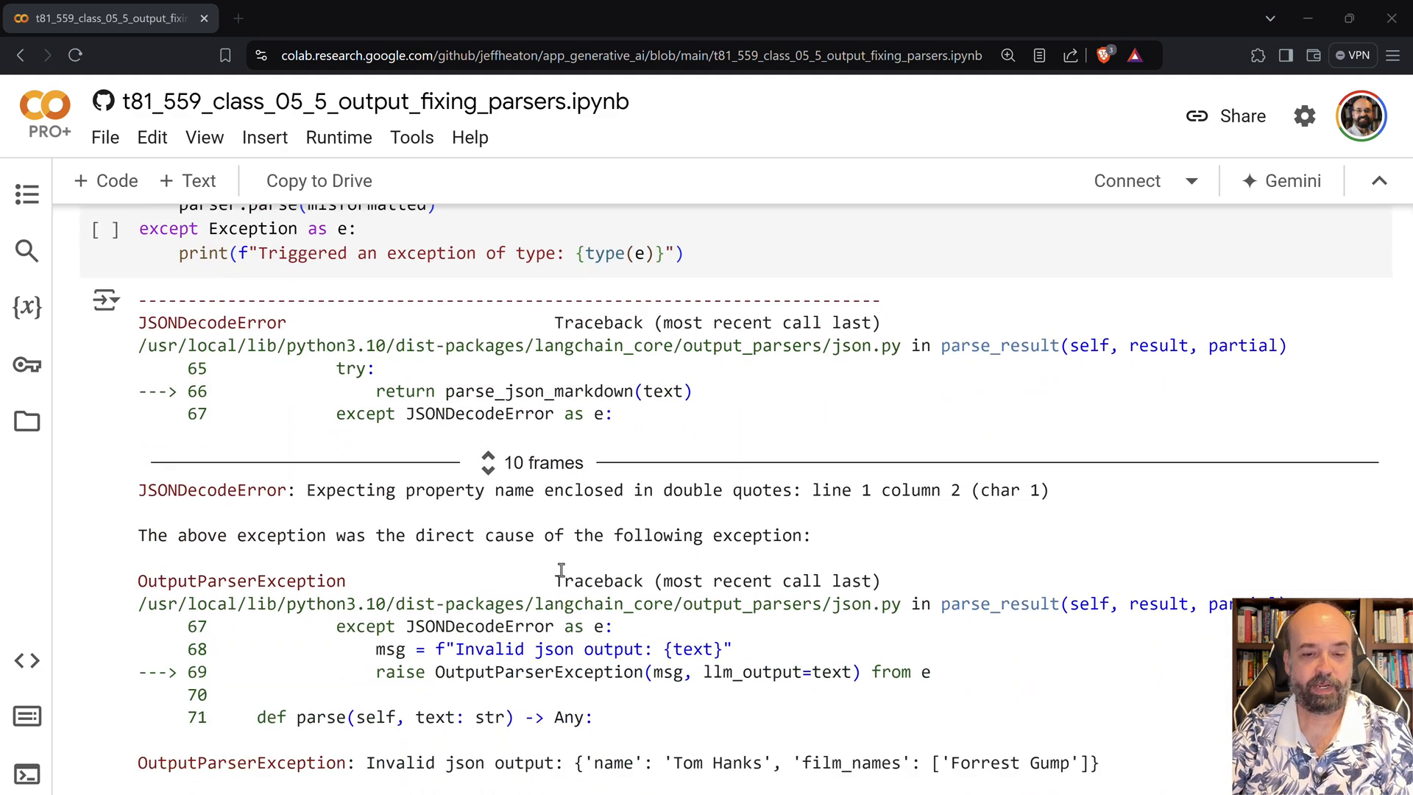
scroll(down, 3)
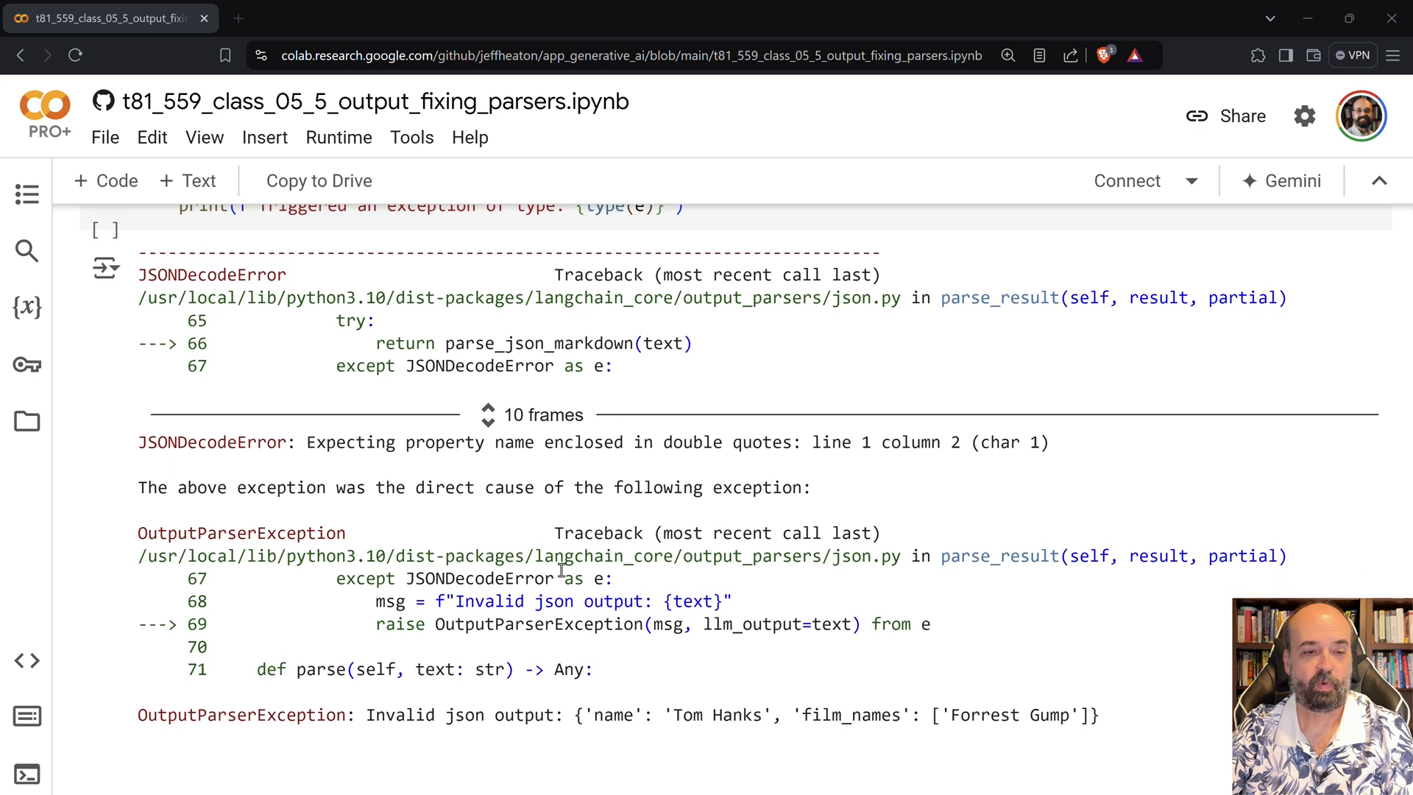
scroll(down, 3)
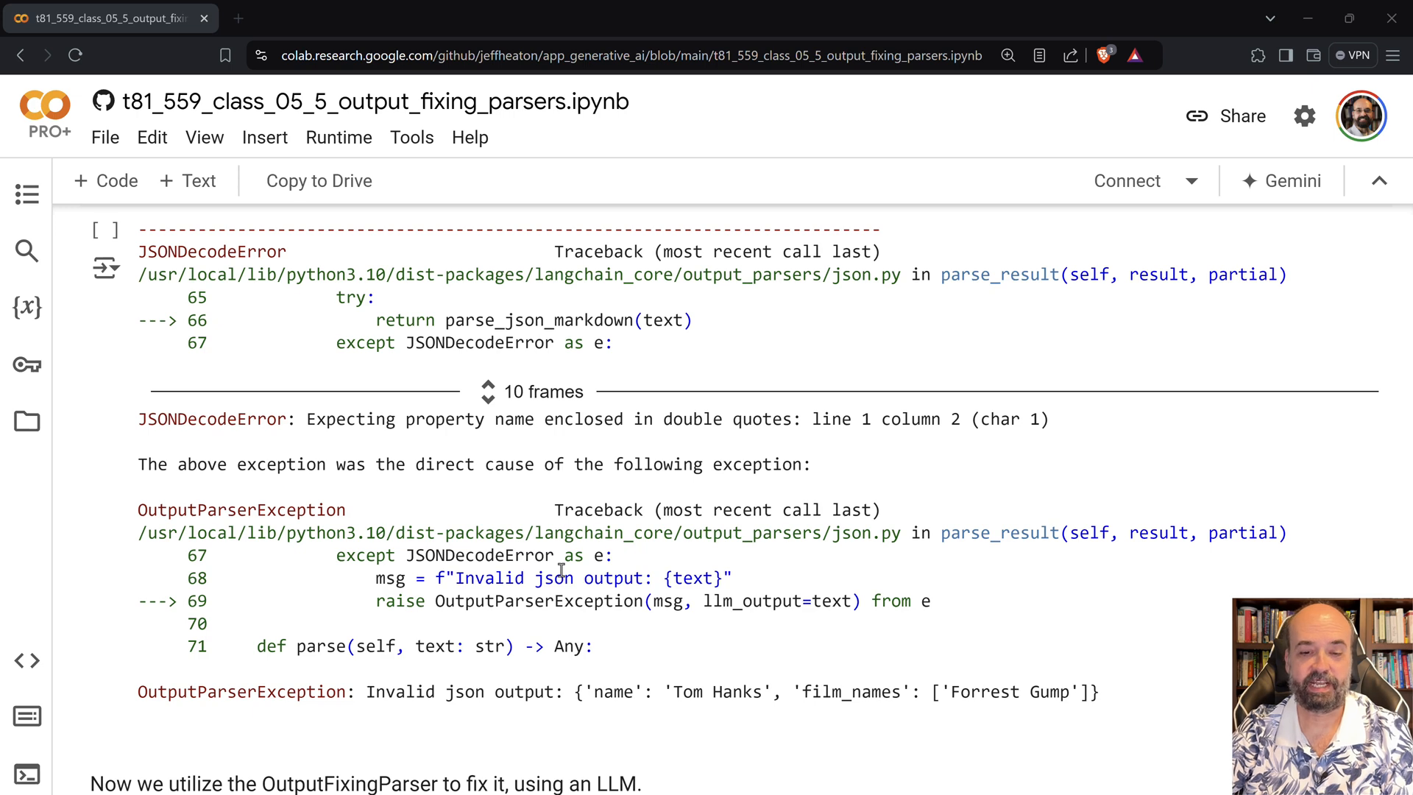
scroll(down, 3)
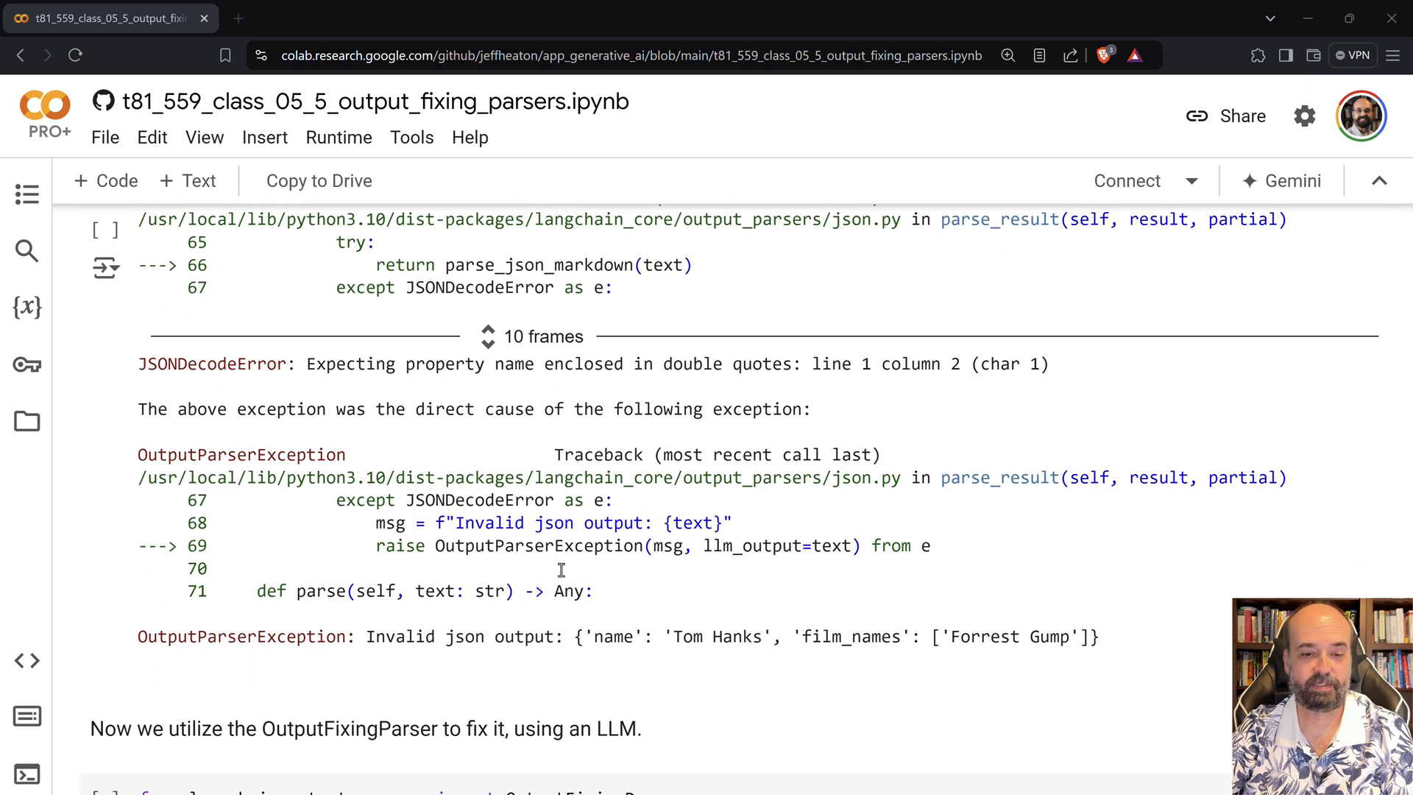
scroll(down, 3)
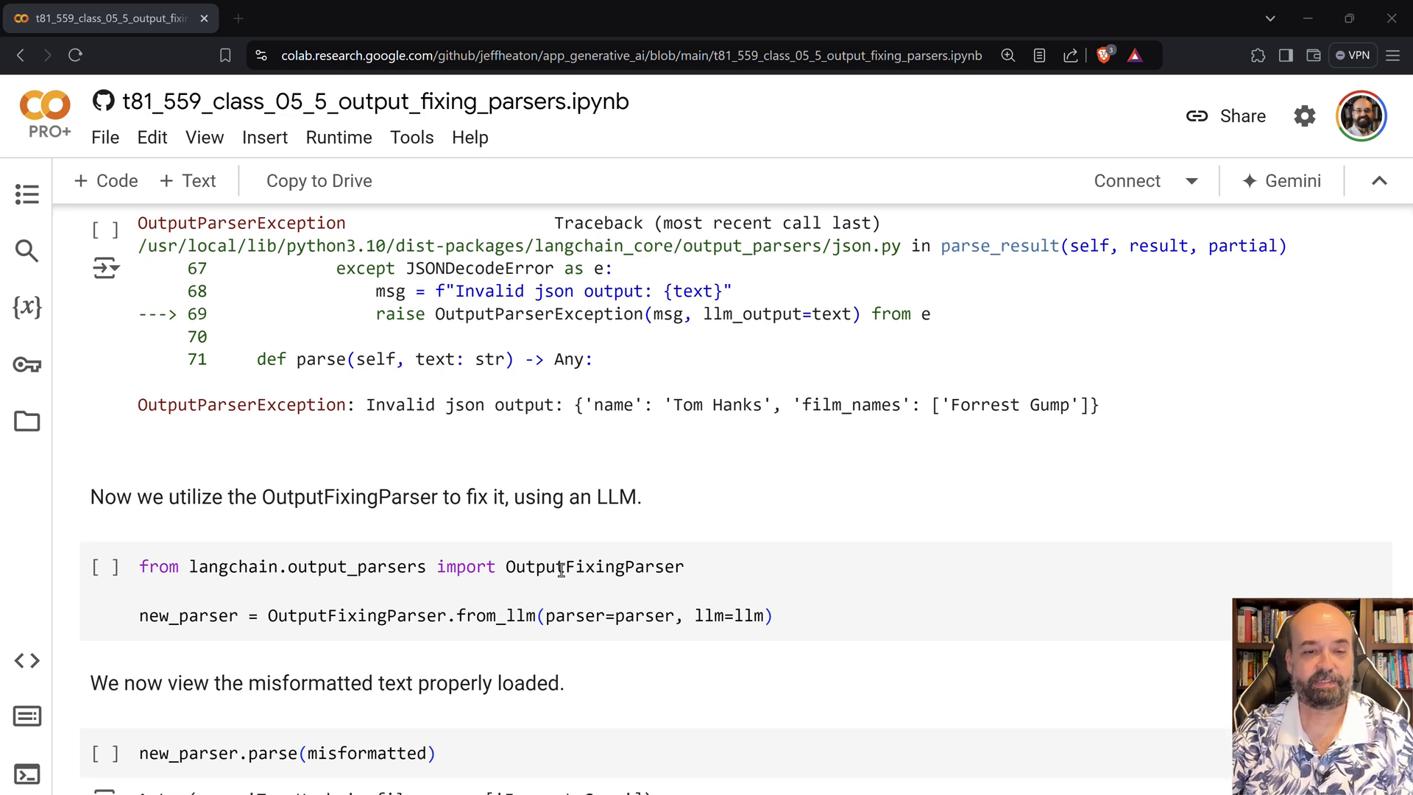
scroll(down, 3)
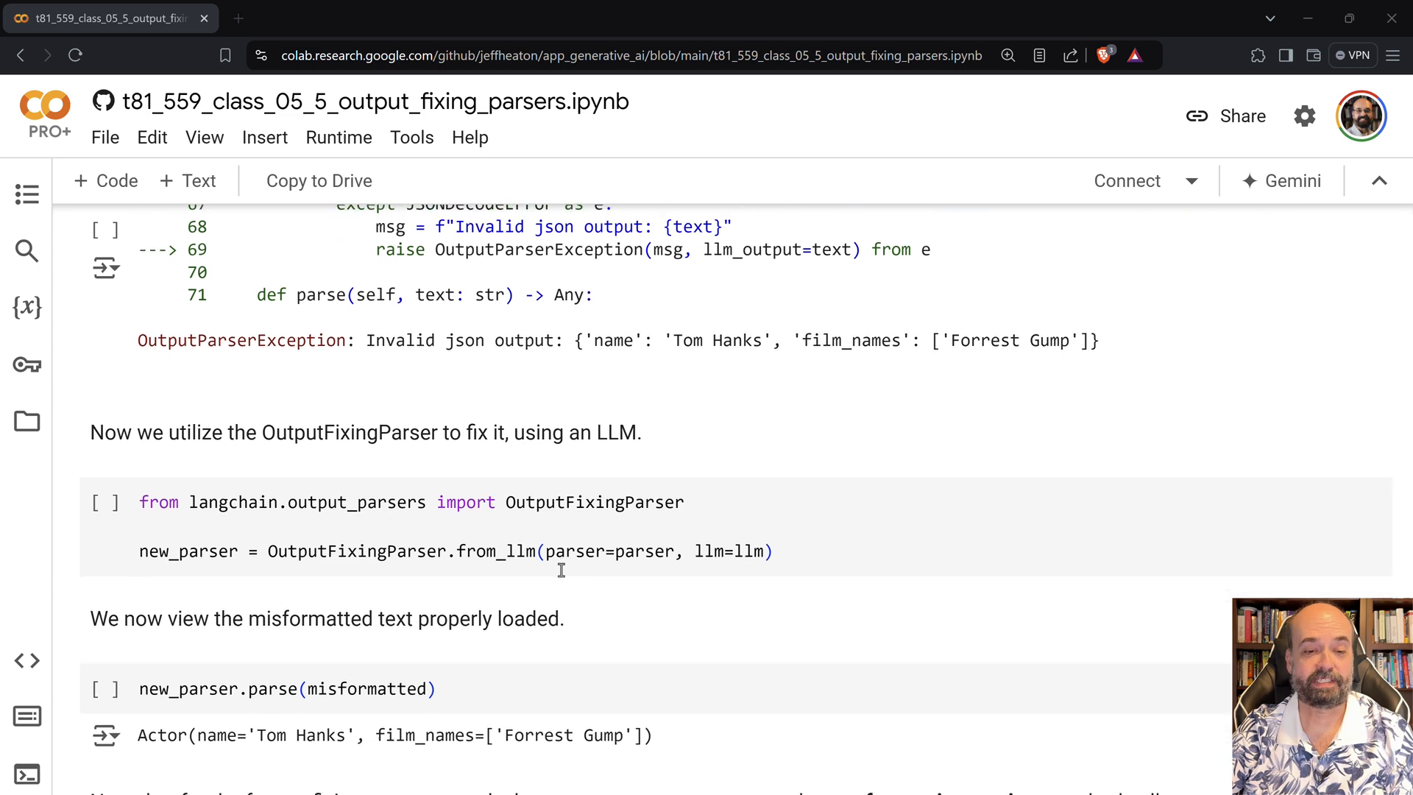
scroll(down, 3)
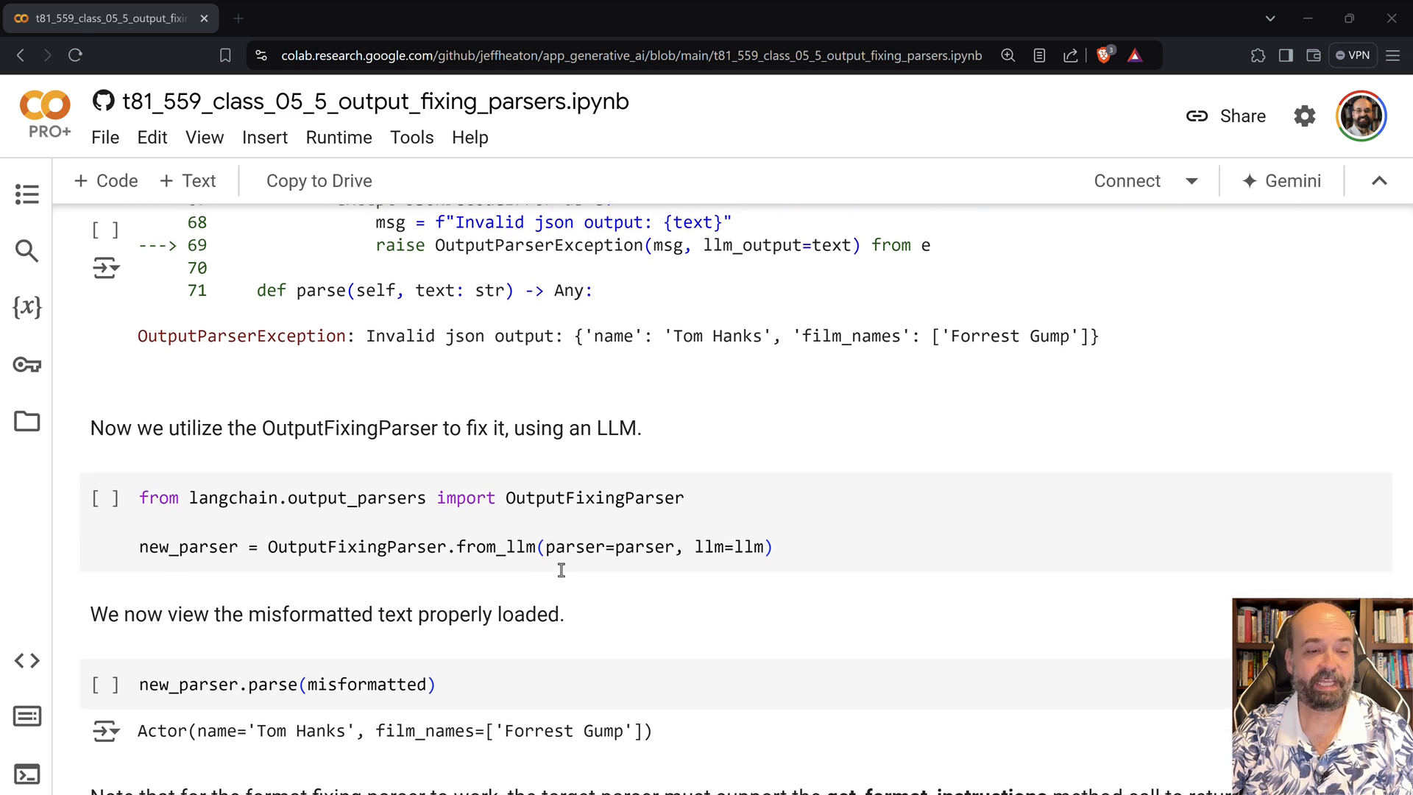
scroll(down, 3)
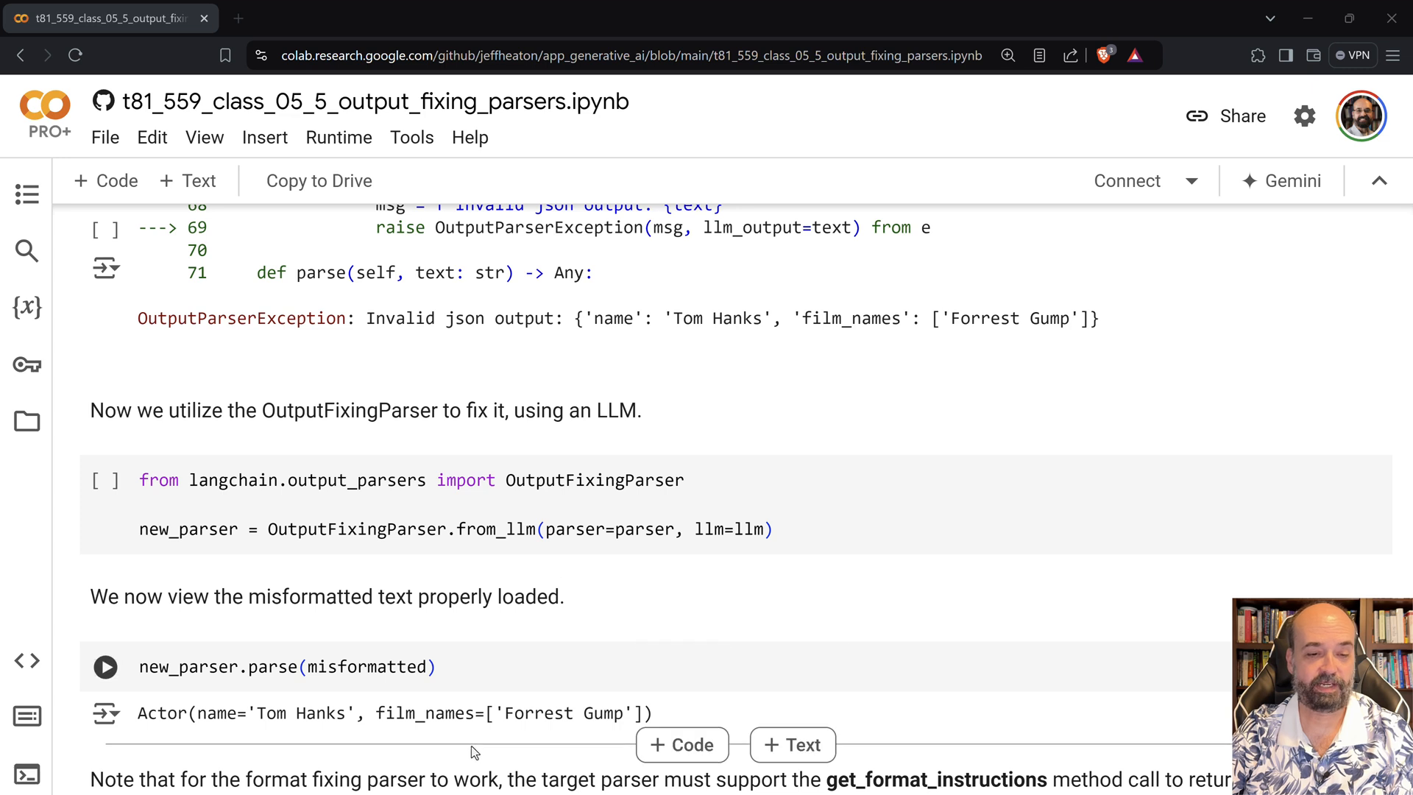
mouse_move(403, 736)
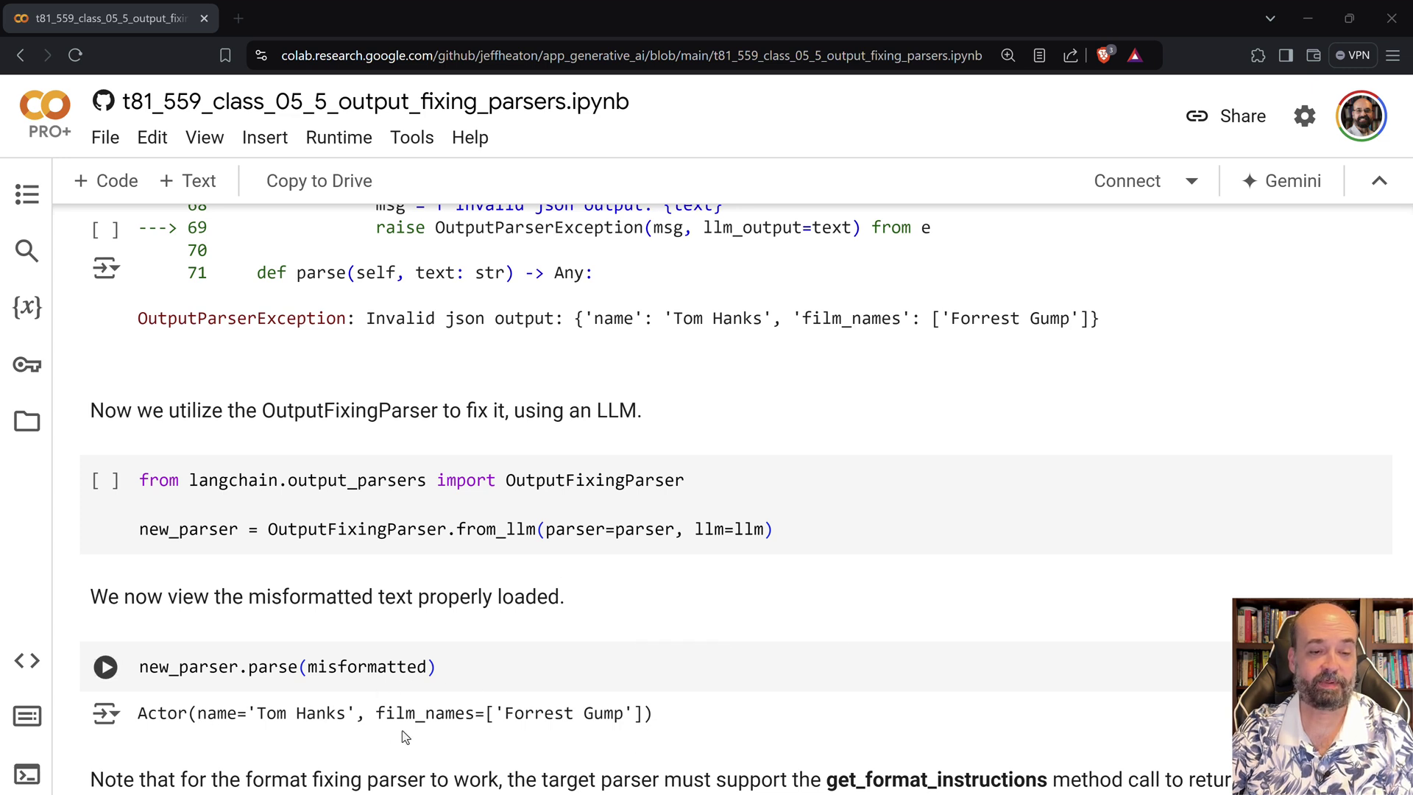
mouse_move(696, 718)
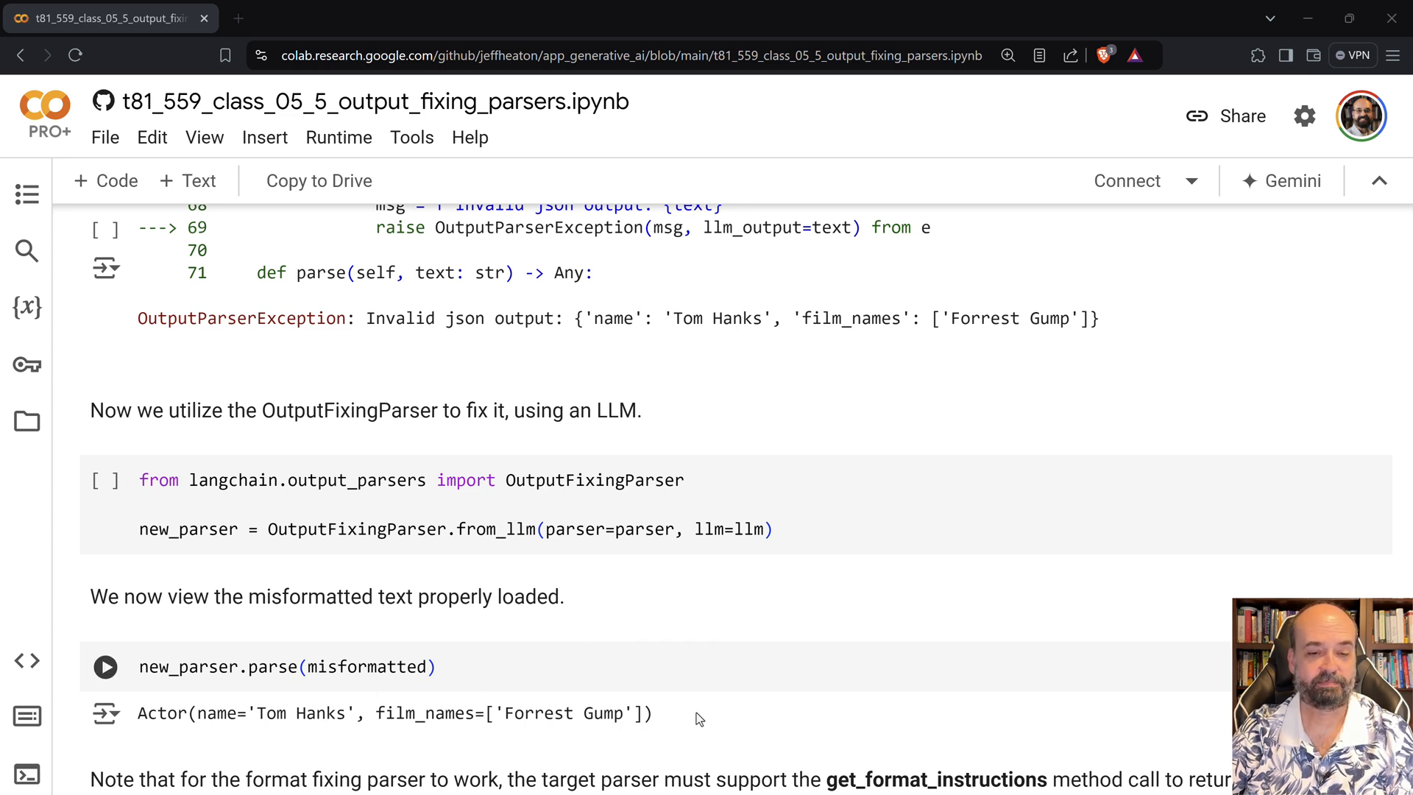
scroll(down, 3)
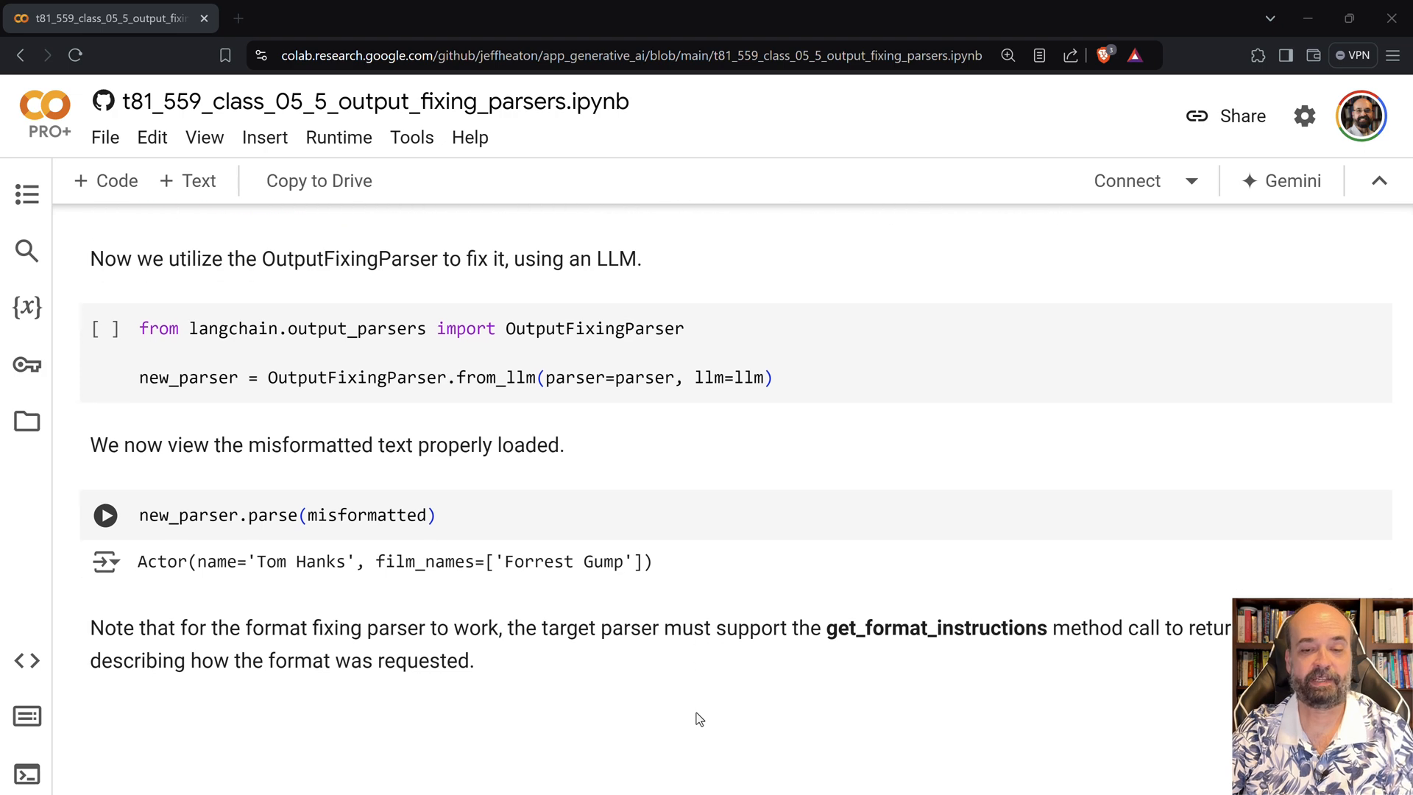
scroll(down, 3)
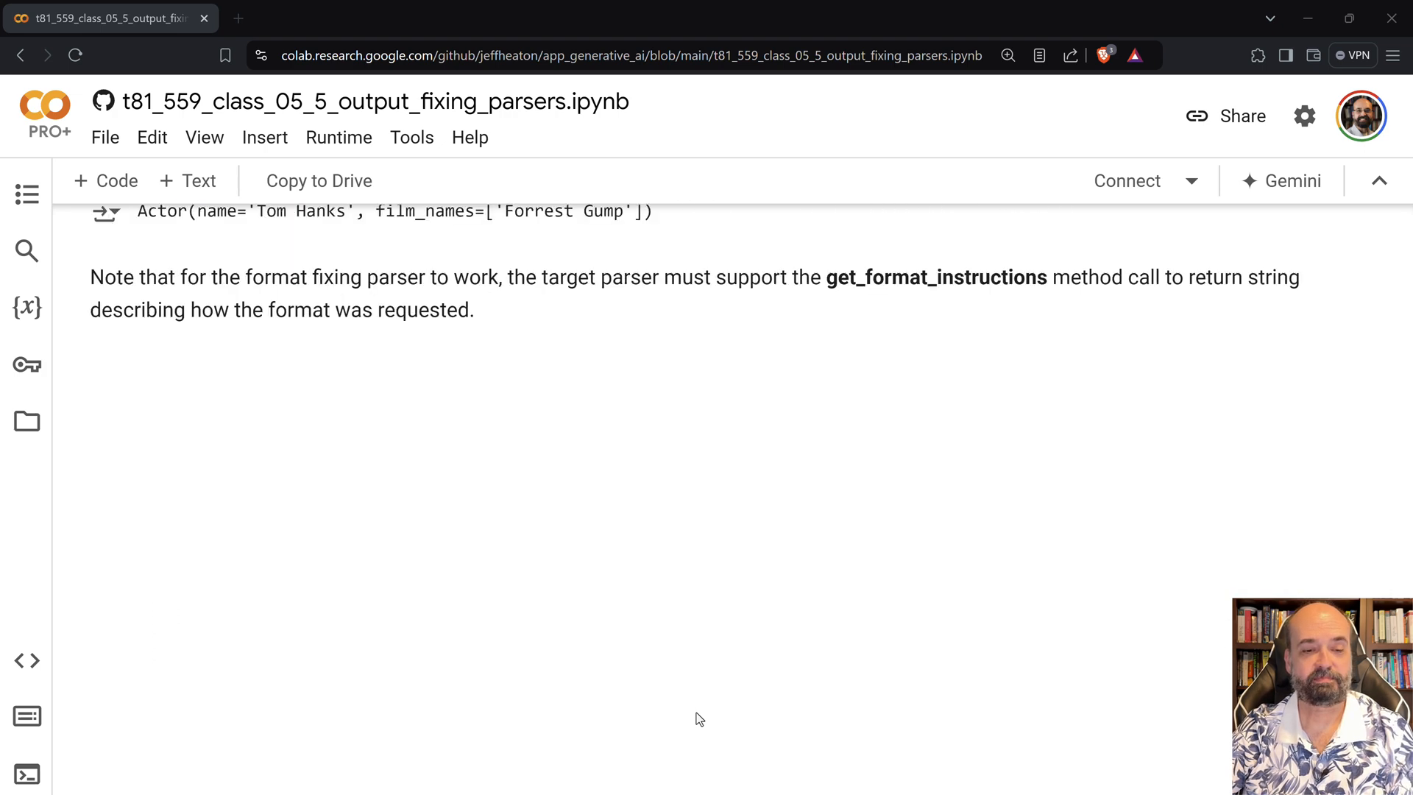